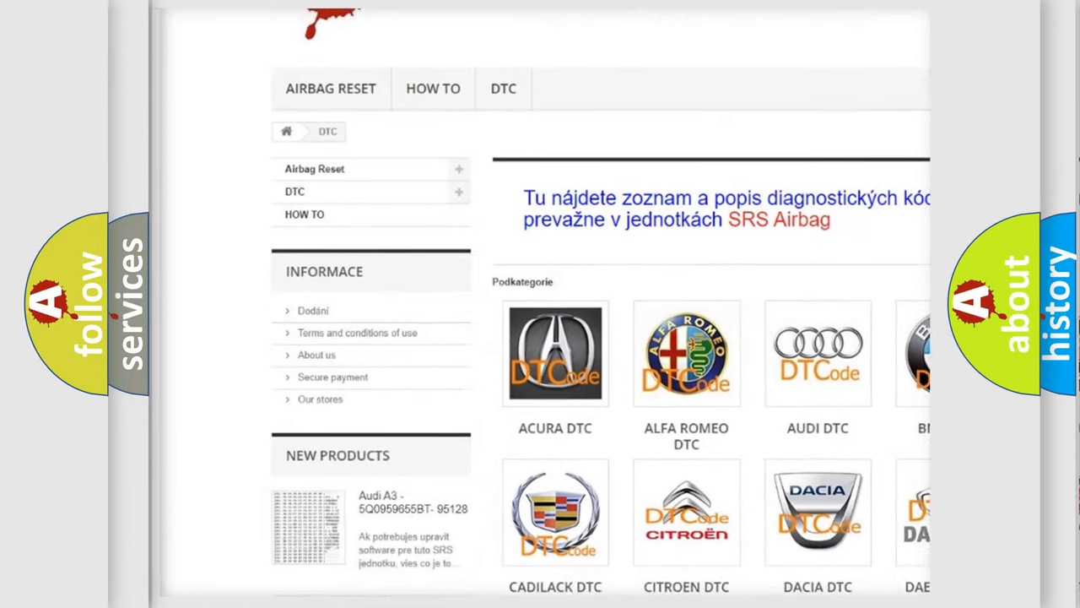
scroll("down", 3)
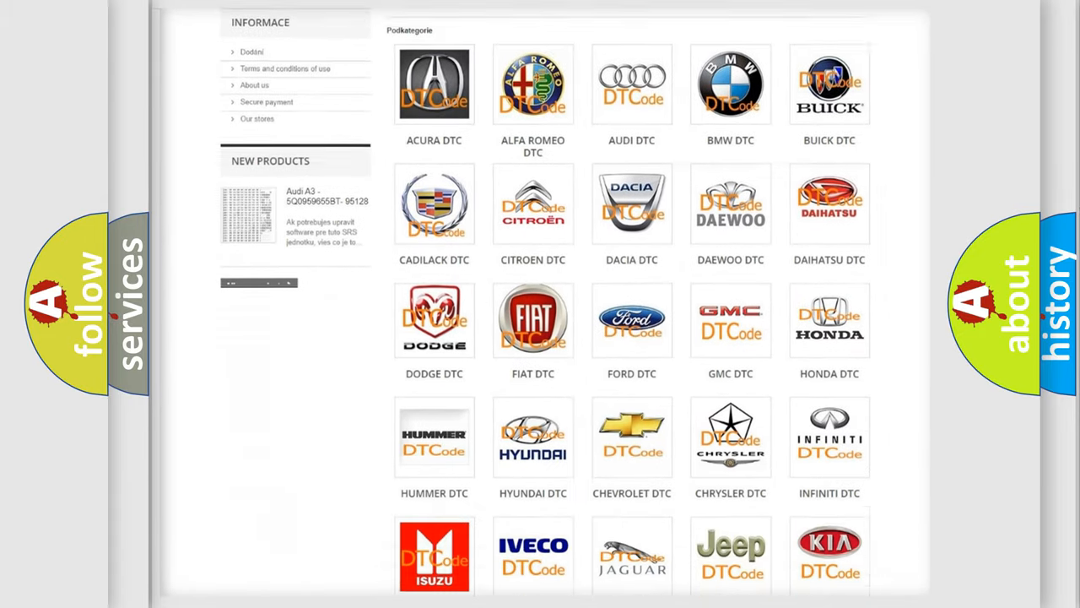
scroll("down", 3)
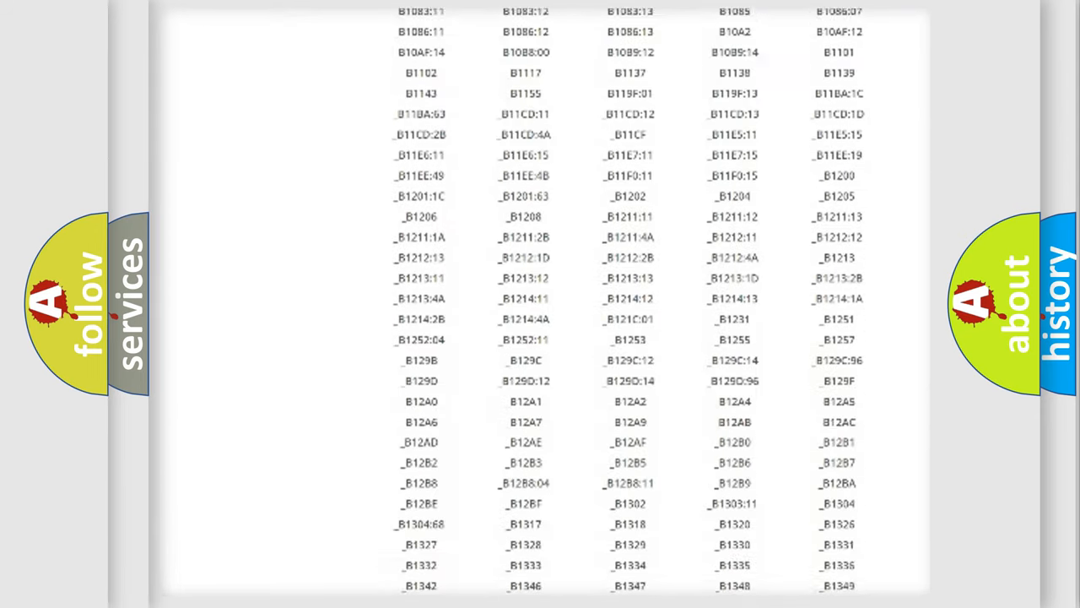
scroll("down", 3)
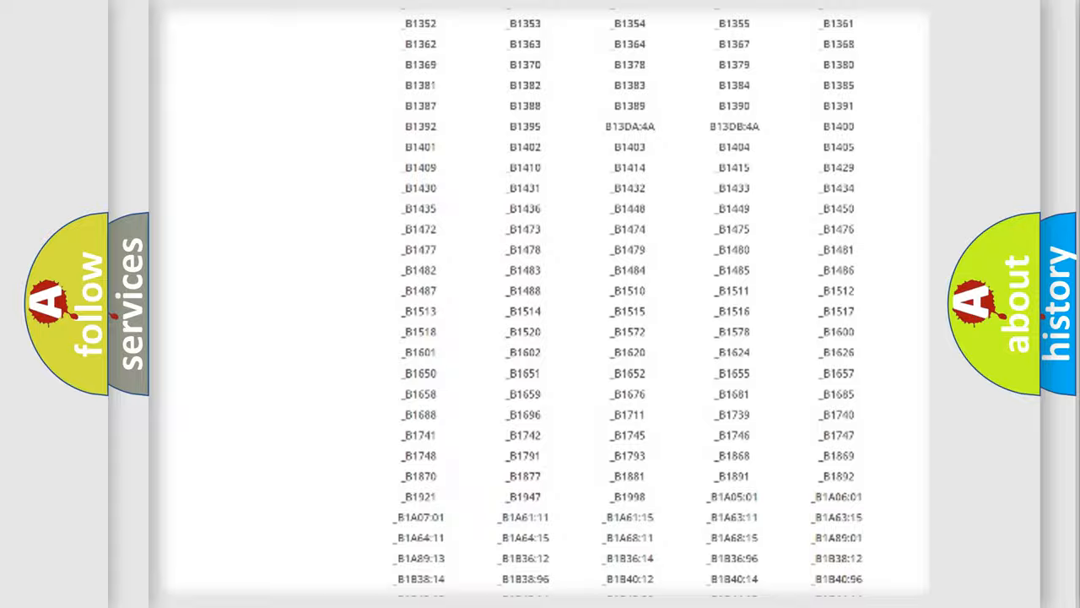